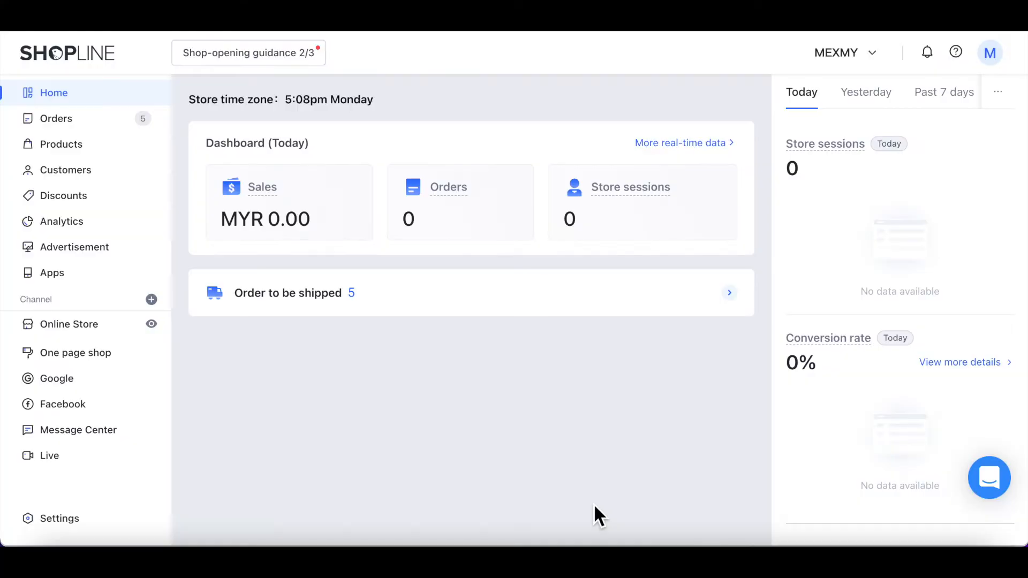
pyautogui.moveTo(223, 544)
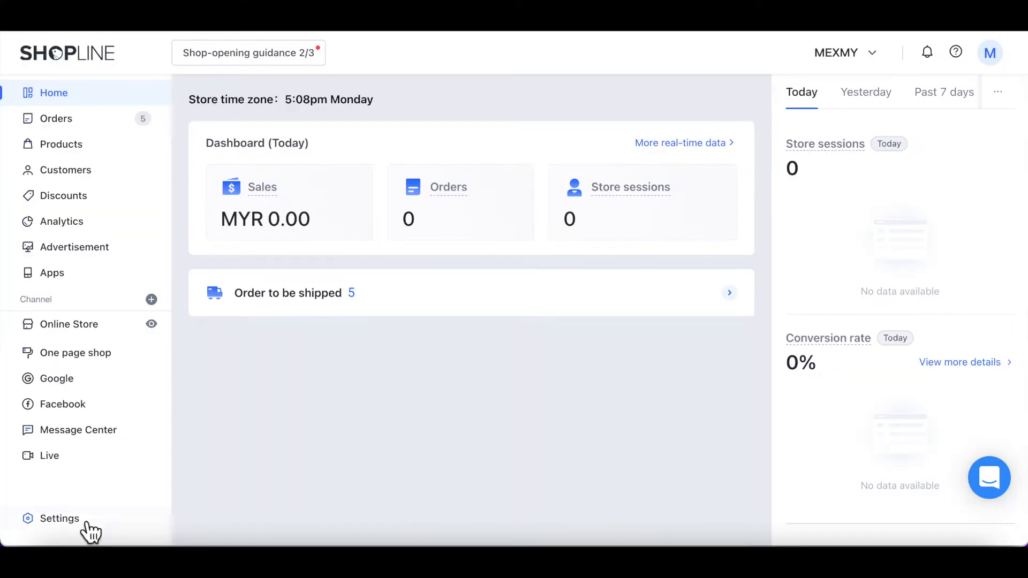
# Go to the store's Settings page from the left sidebar.
pyautogui.click(59, 519)
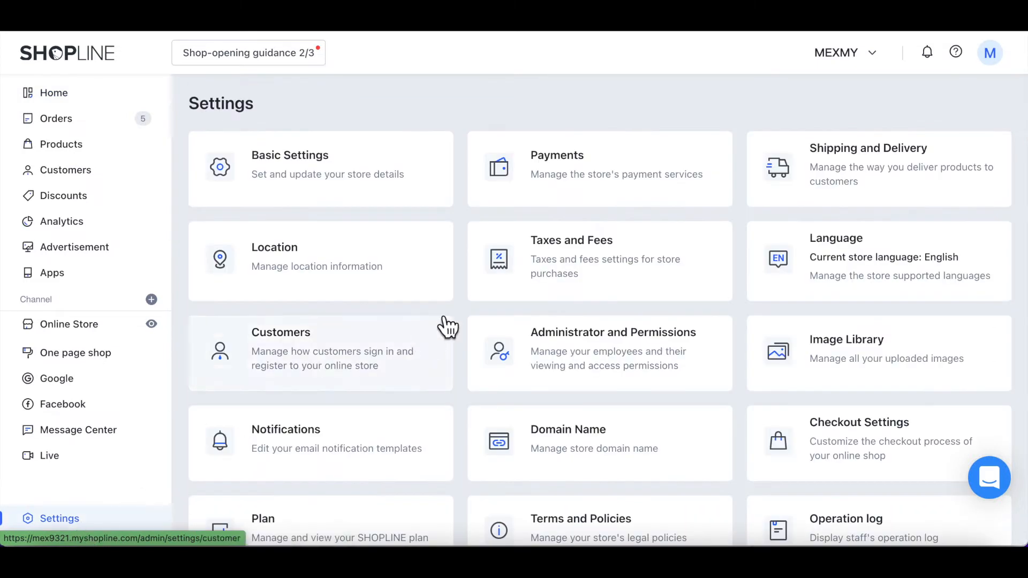
# Open Payments and browse PayPal, SHOPLINE Payments and the third-party provider options.
pyautogui.click(557, 155)
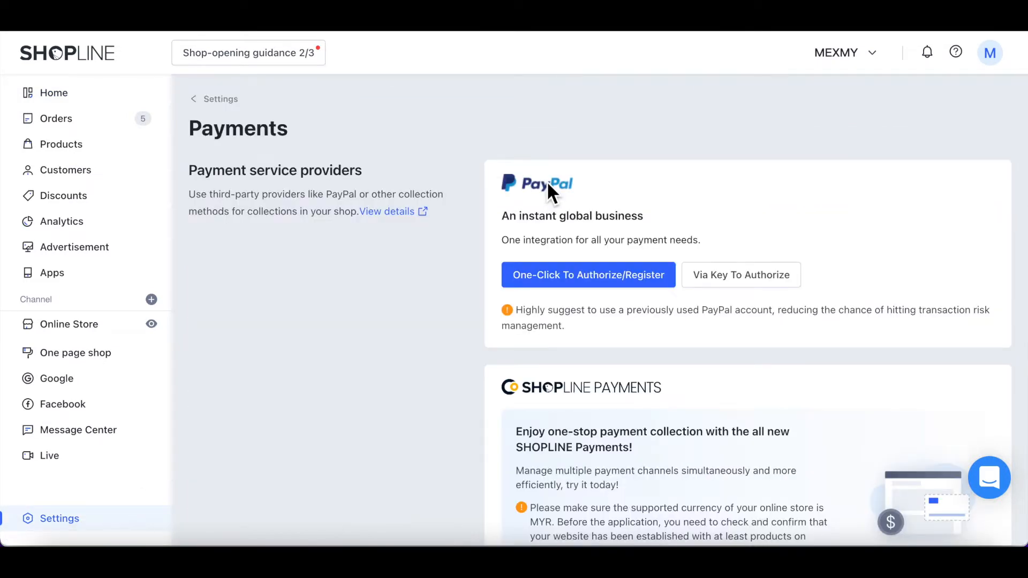
pyautogui.scroll(-3)
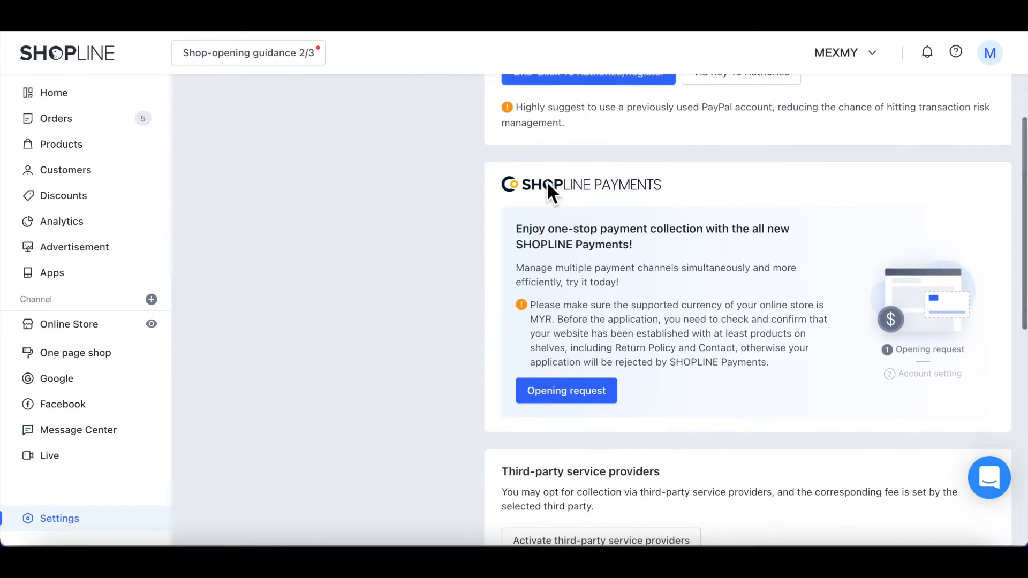
pyautogui.scroll(-3)
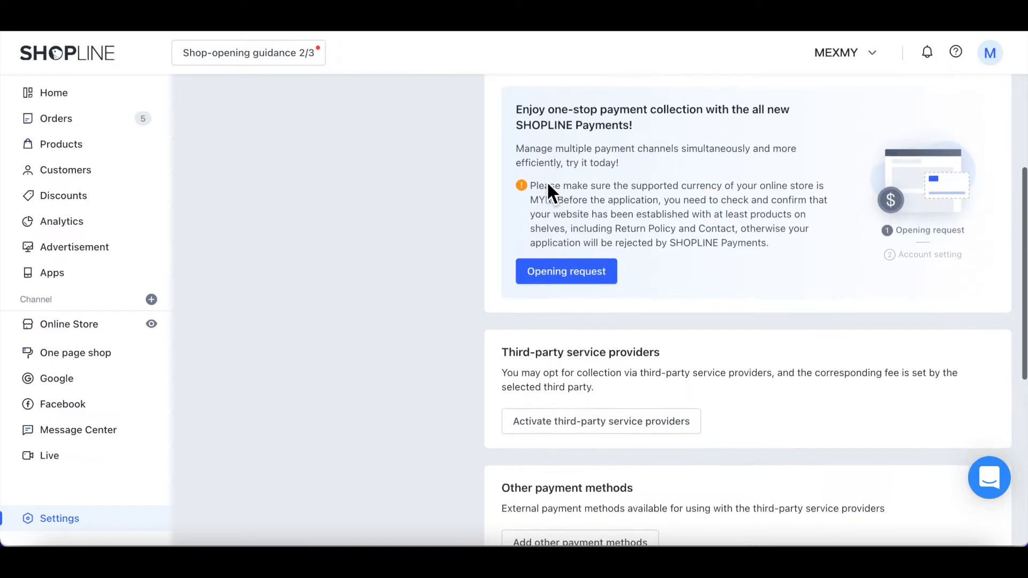
pyautogui.scroll(-3)
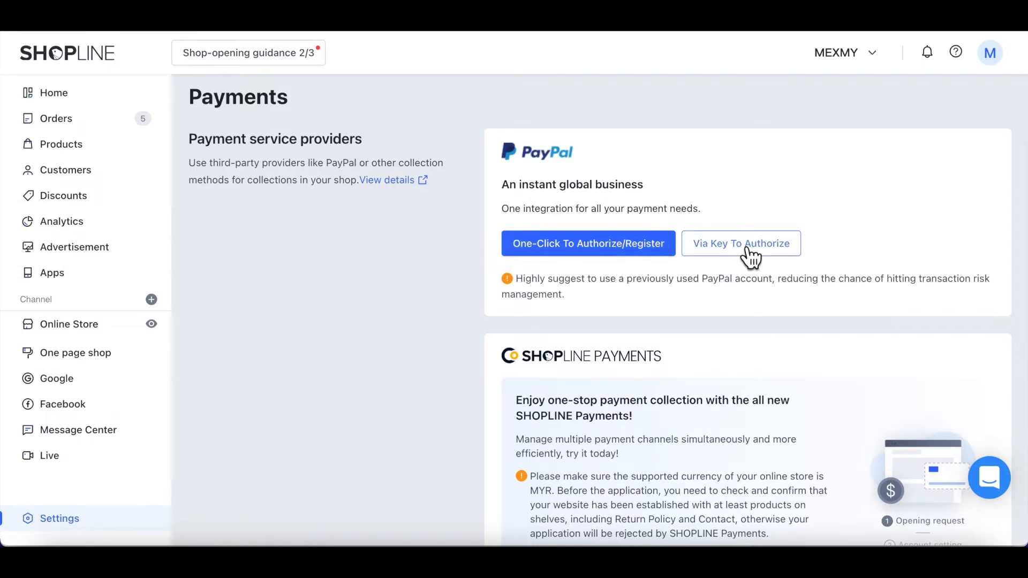
pyautogui.scroll(-3)
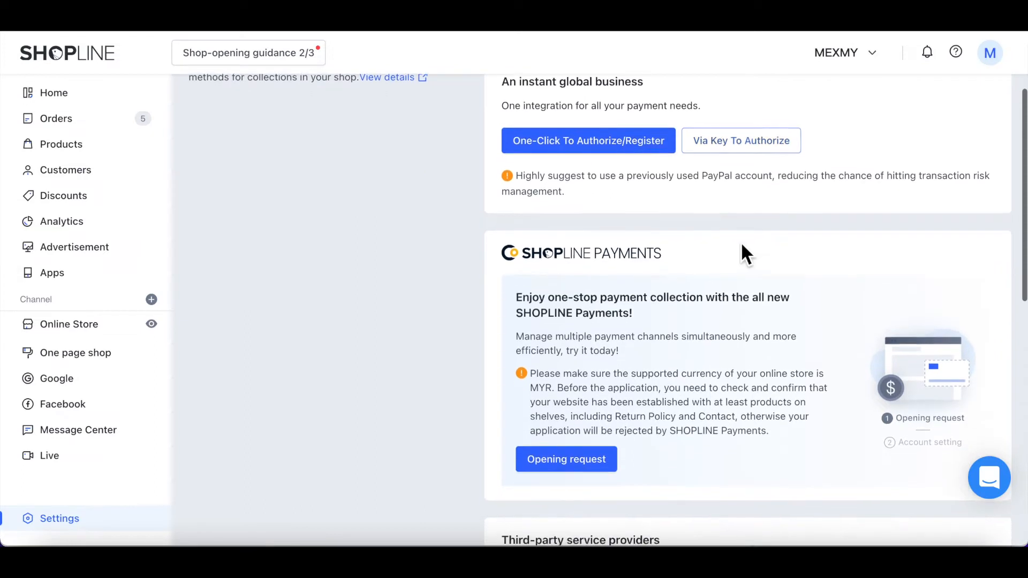
pyautogui.scroll(-3)
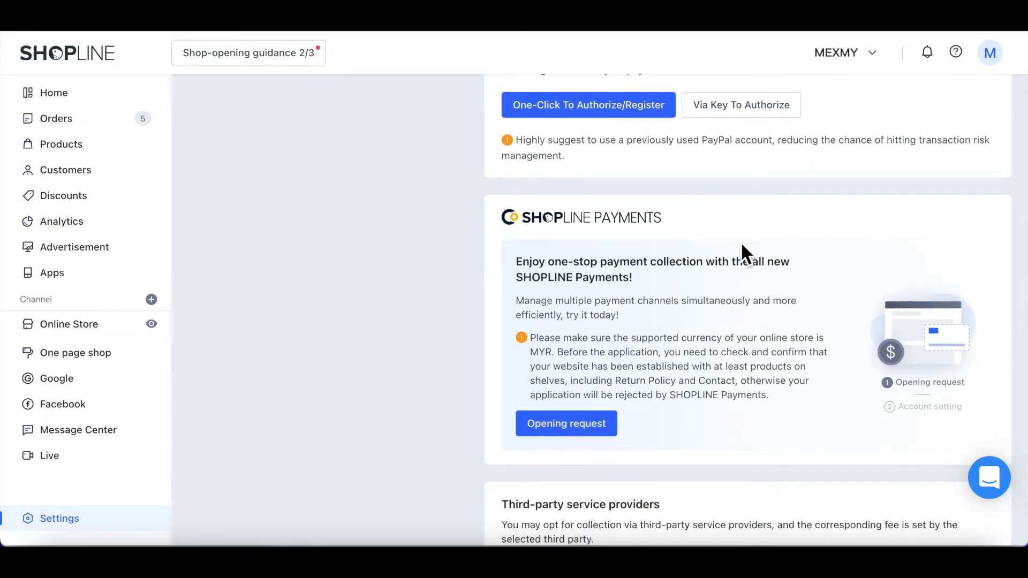
pyautogui.moveTo(675, 334)
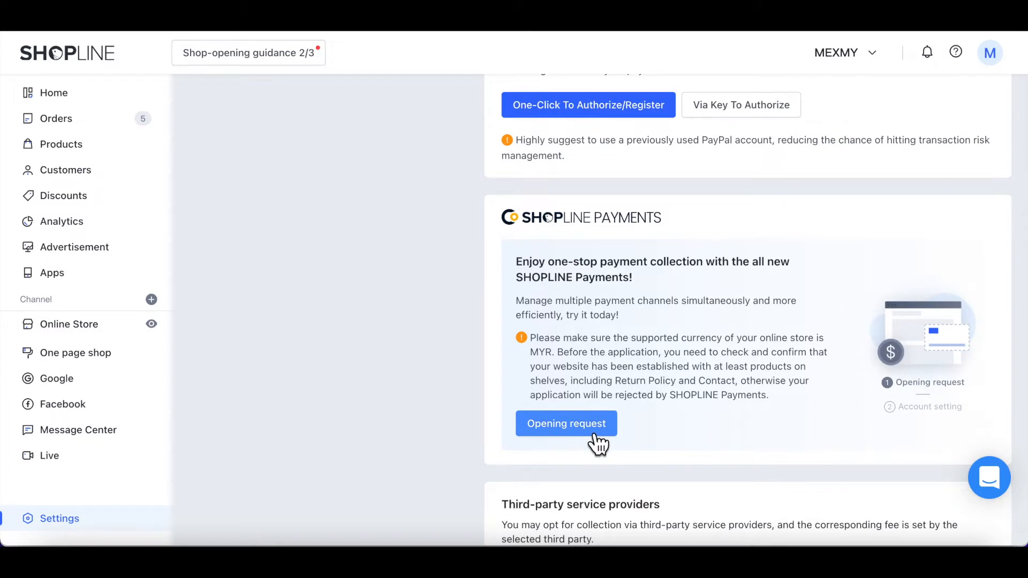
pyautogui.scroll(-3)
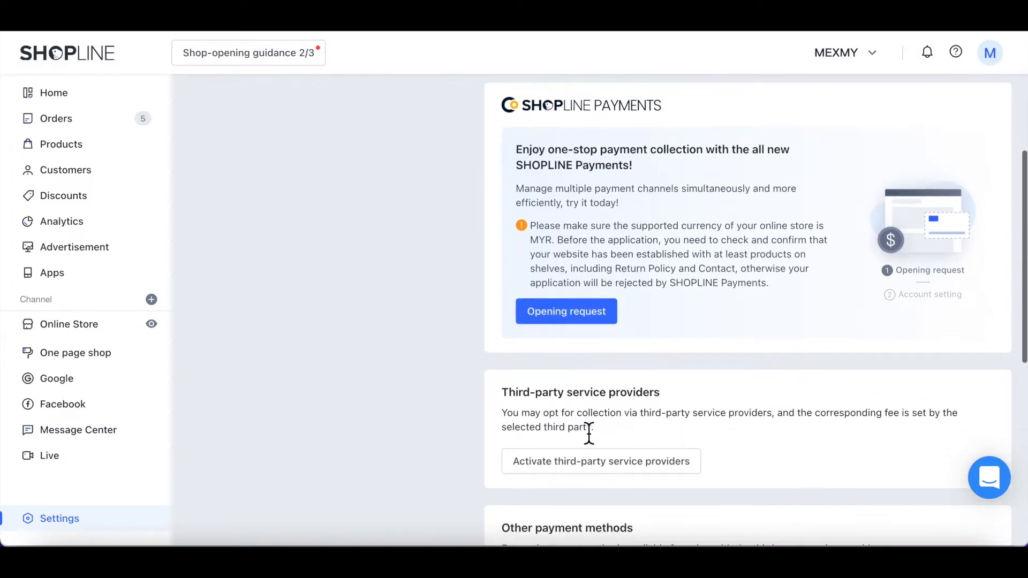
pyautogui.scroll(-3)
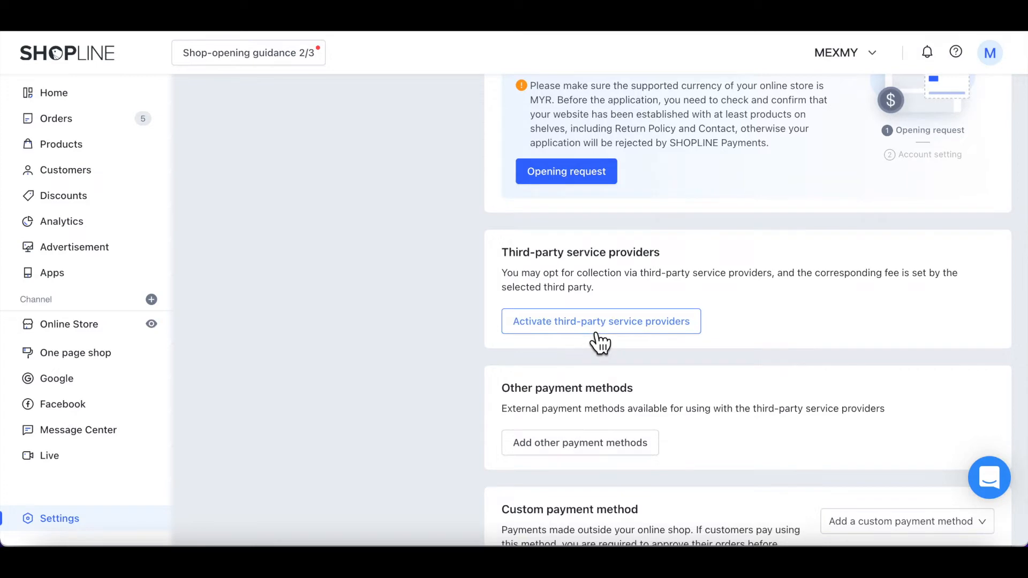
# Select Stripe Payment as the third-party provider, reaching Stripe's 'Get started' page.
pyautogui.click(601, 321)
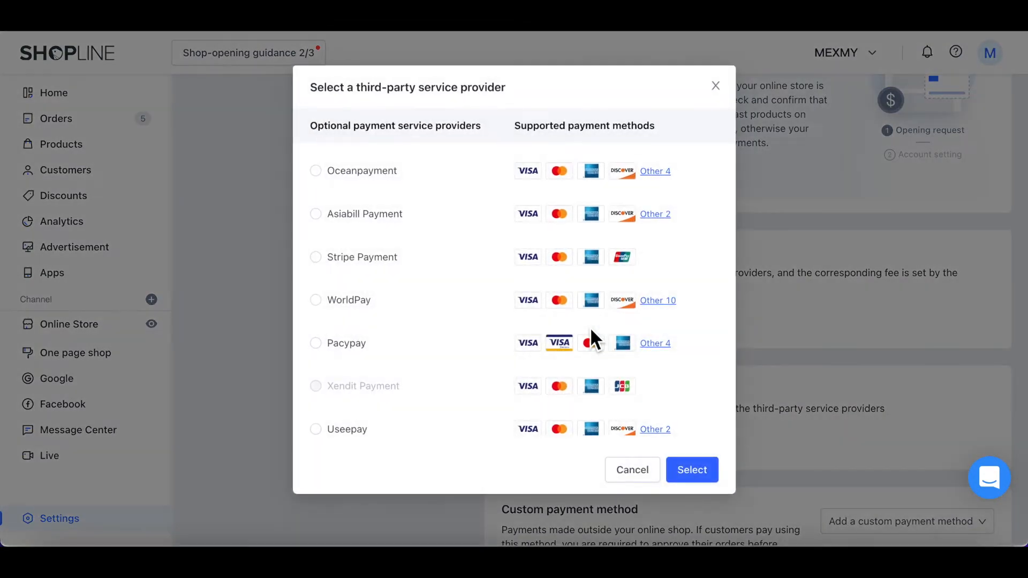
pyautogui.moveTo(449, 307)
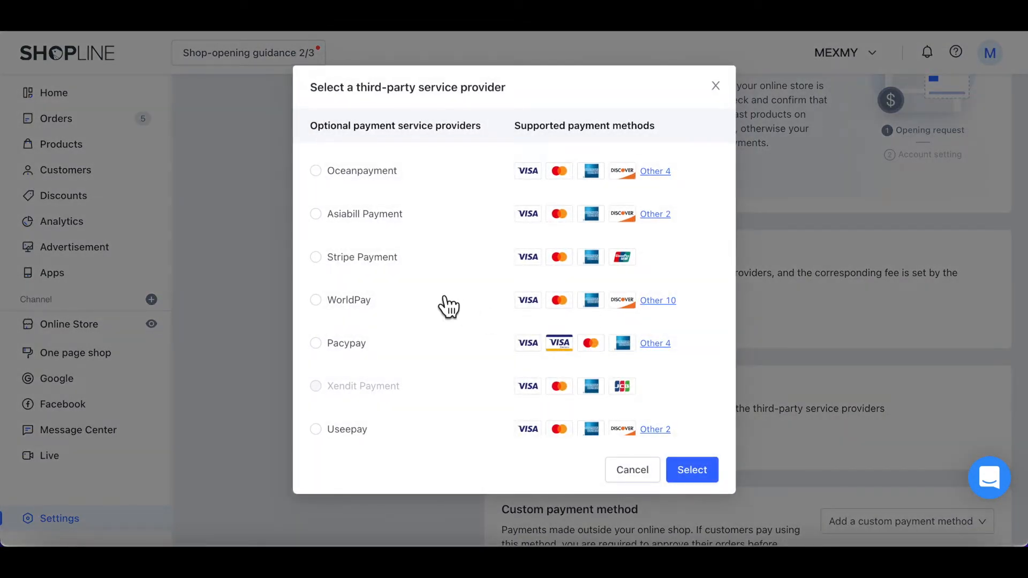
pyautogui.click(315, 257)
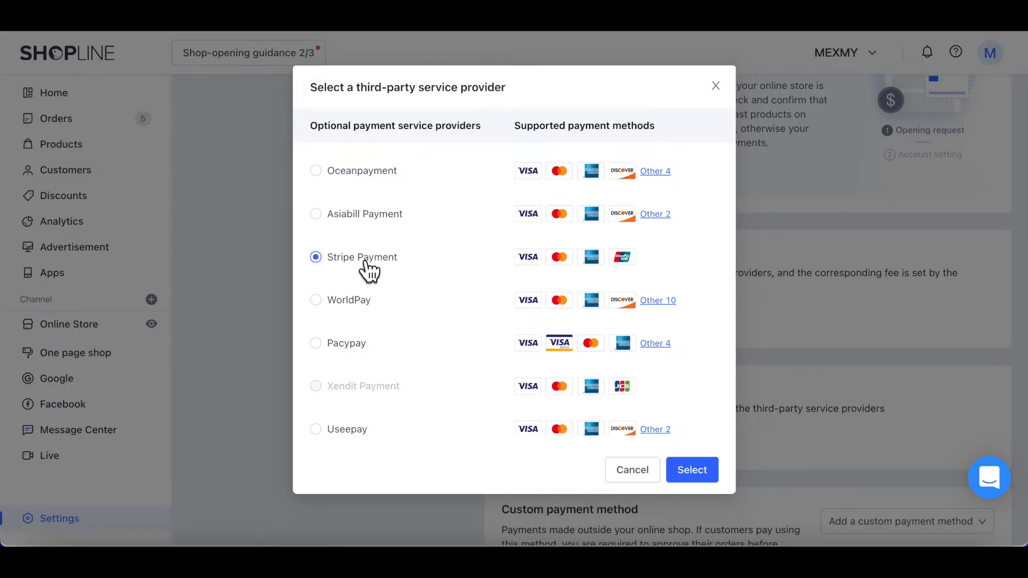
pyautogui.click(692, 470)
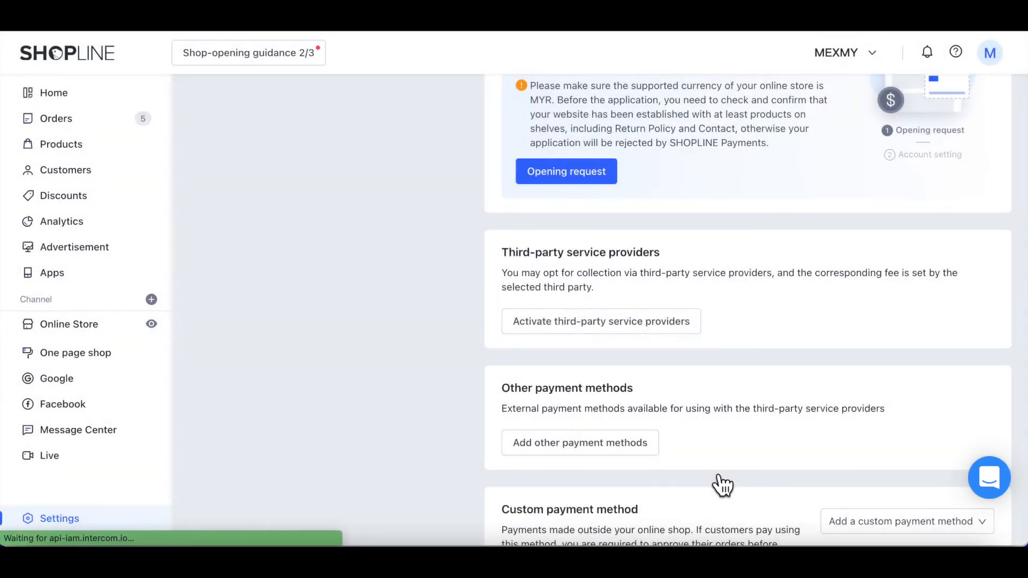
pyautogui.click(566, 172)
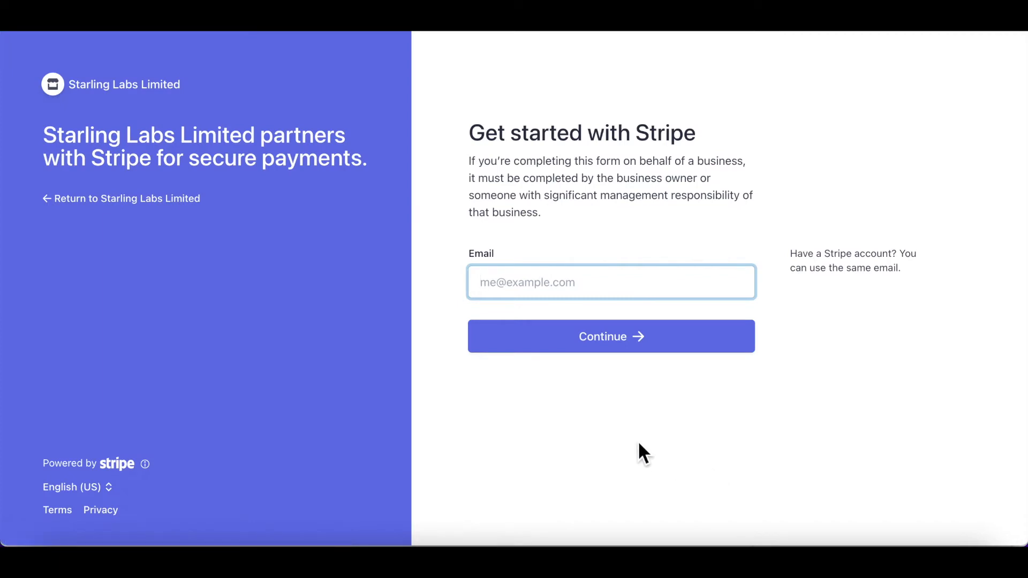
pyautogui.moveTo(600, 380)
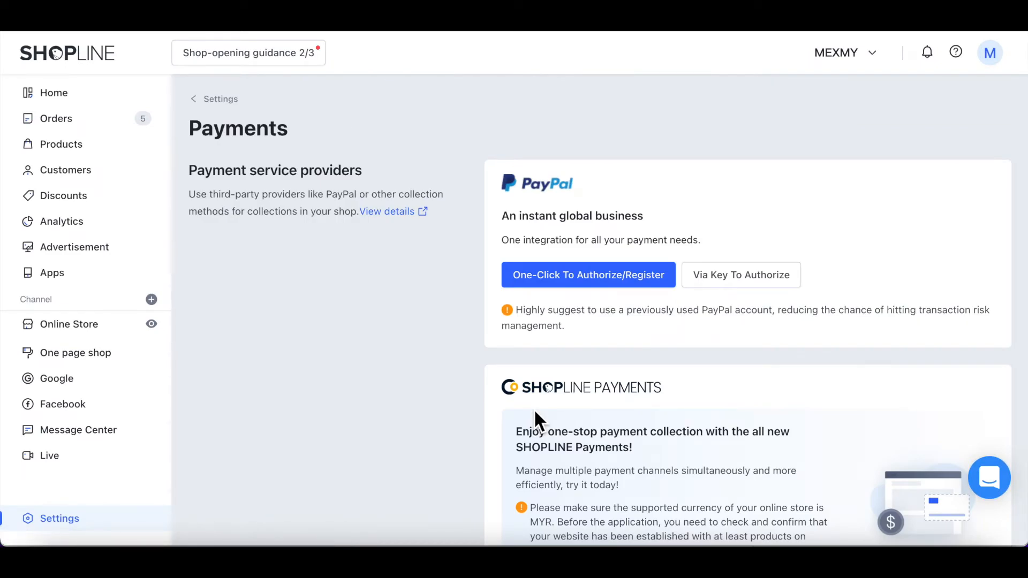
# Scroll to Custom payment methods, listing Bank Transfer (test) and Manual Bank Transfer (DEMO).
pyautogui.scroll(-3)
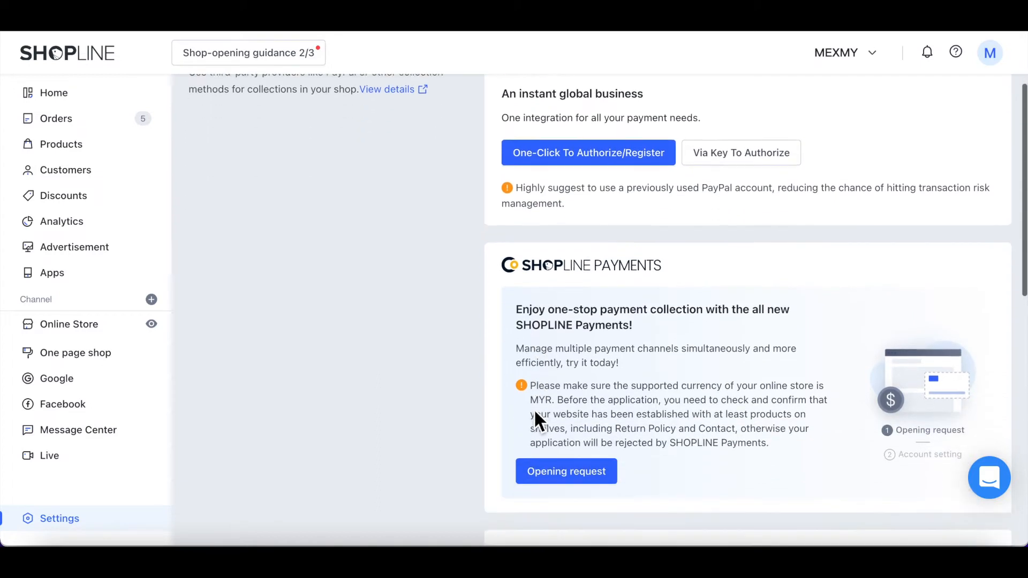
pyautogui.scroll(-3)
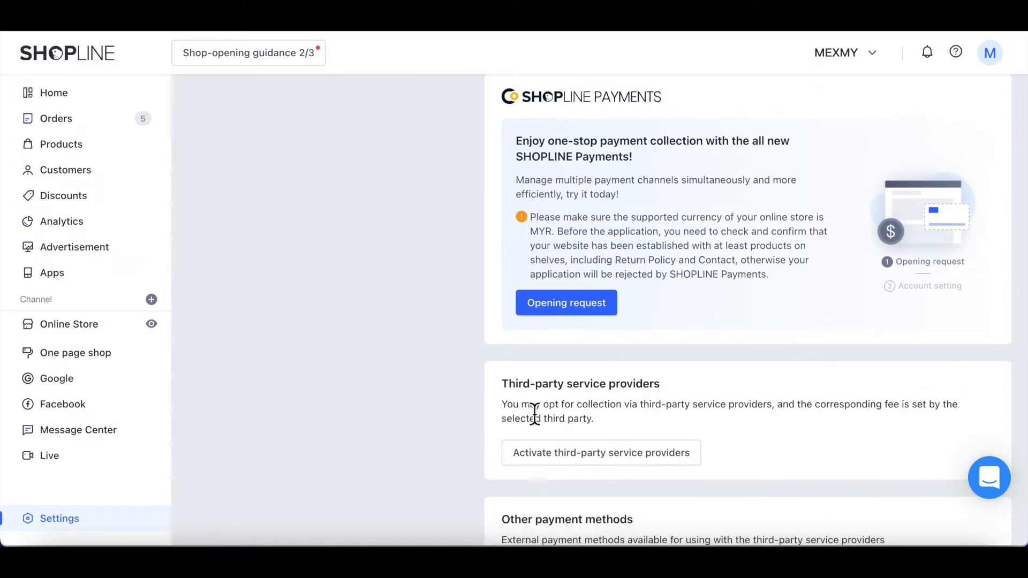
pyautogui.scroll(-3)
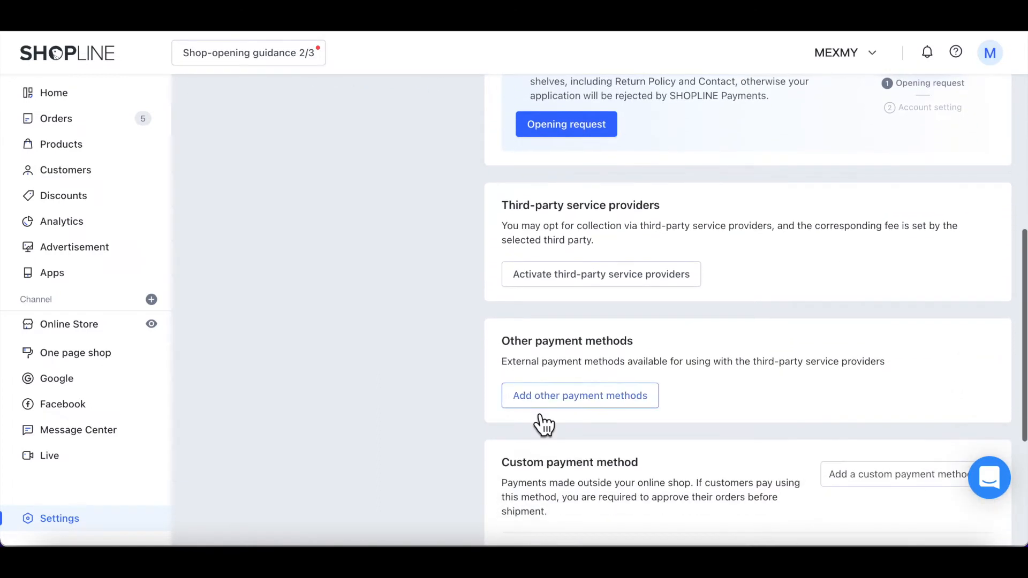
pyautogui.scroll(-3)
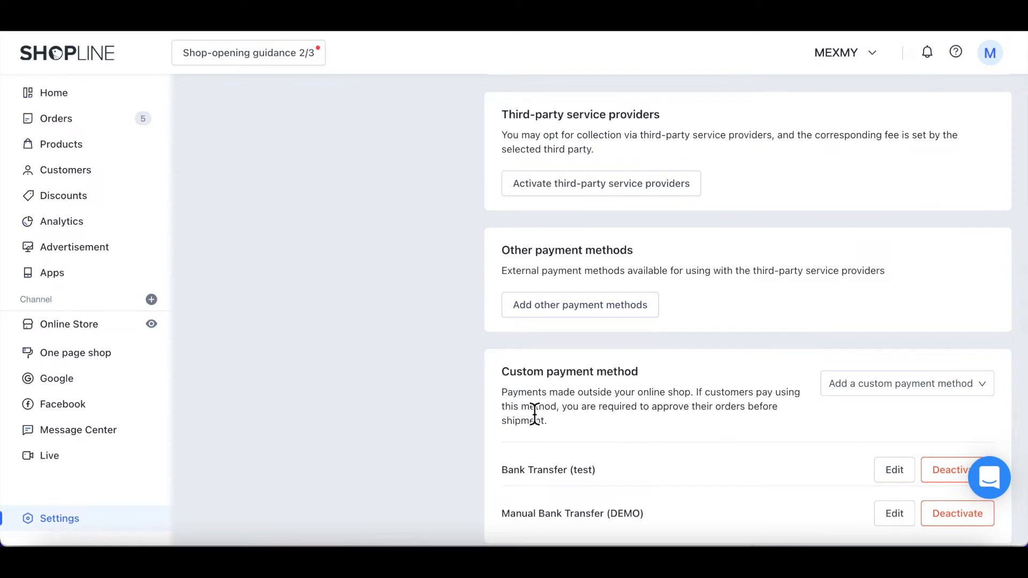
pyautogui.scroll(-3)
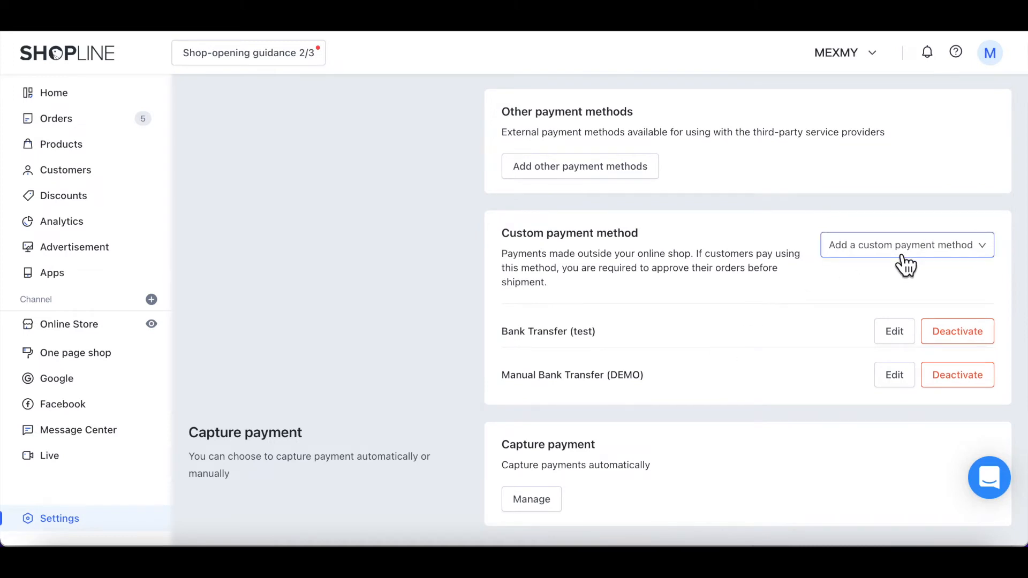
# Add a Custom Payment method and name it 'Bank Transfer'.
pyautogui.click(906, 245)
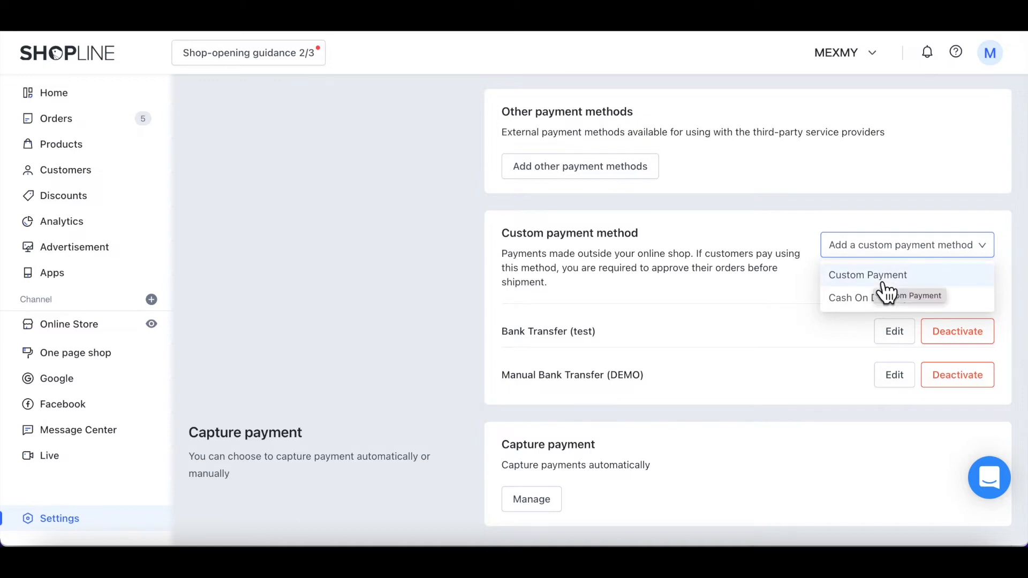
pyautogui.click(867, 275)
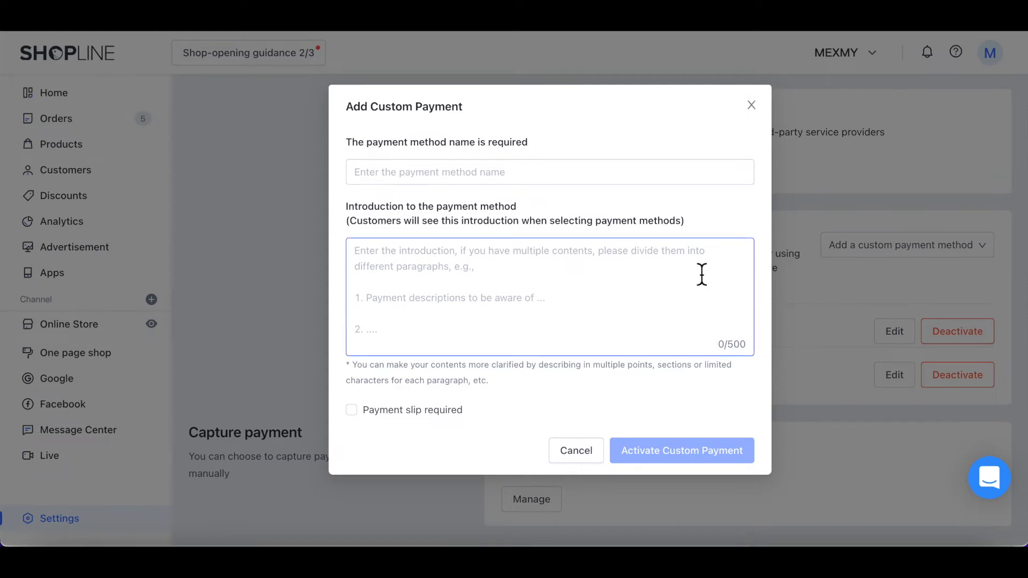
pyautogui.click(549, 172)
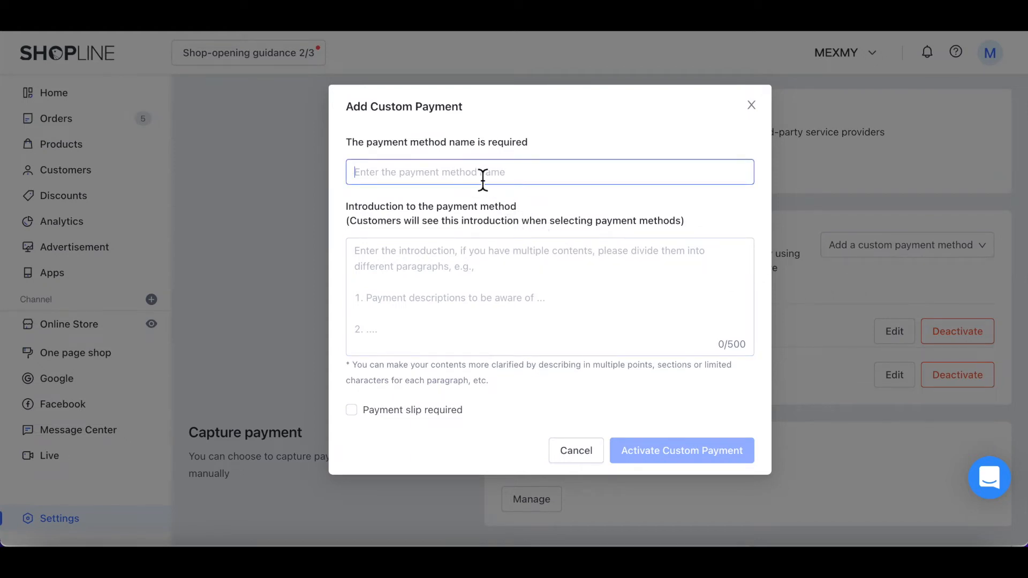
pyautogui.write('B')
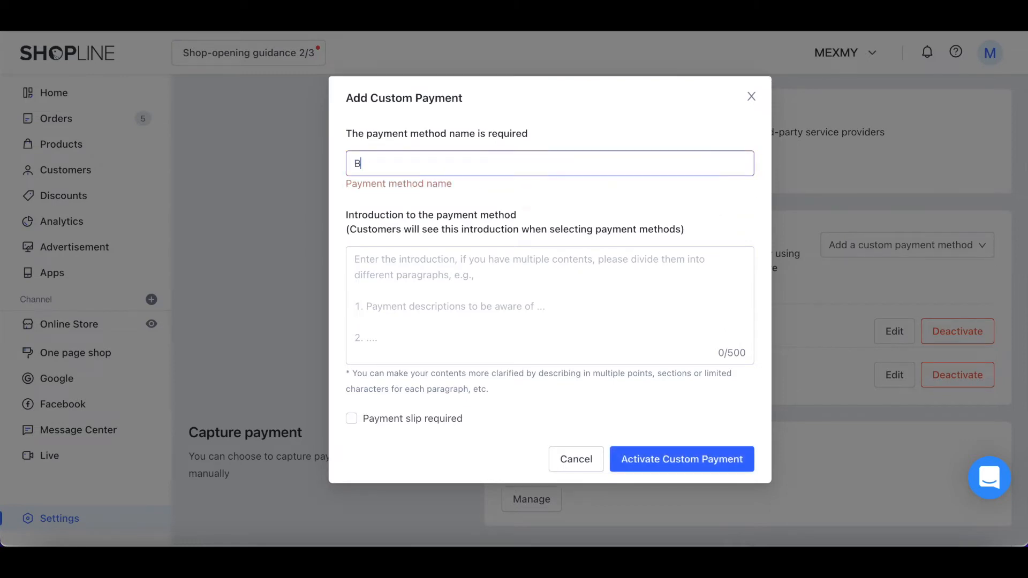
pyautogui.write('ank Tran')
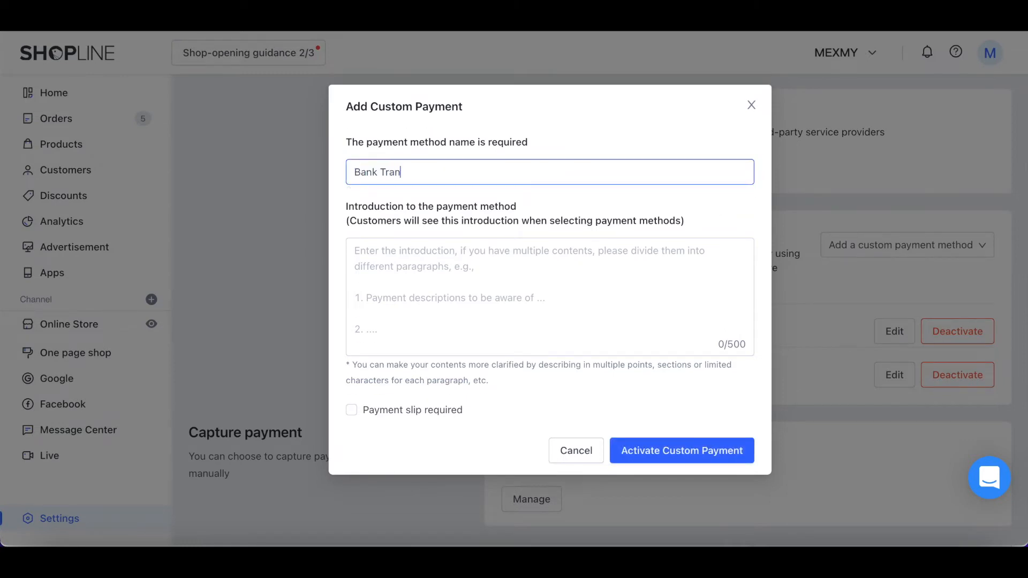
pyautogui.write('sfer')
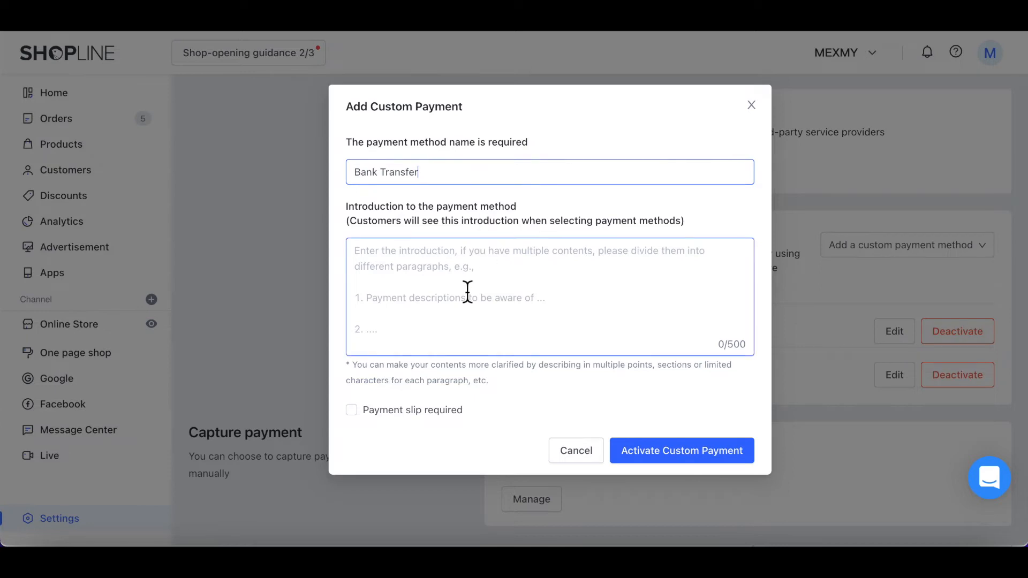
# Enter the bank name, account number and payment note, and require a payment slip.
pyautogui.click(549, 296)
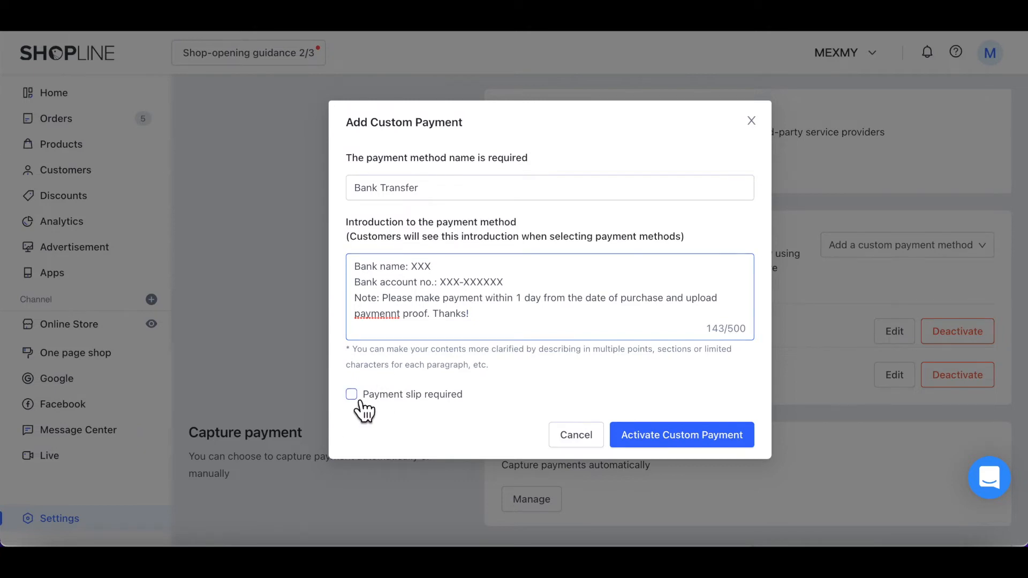
pyautogui.click(351, 394)
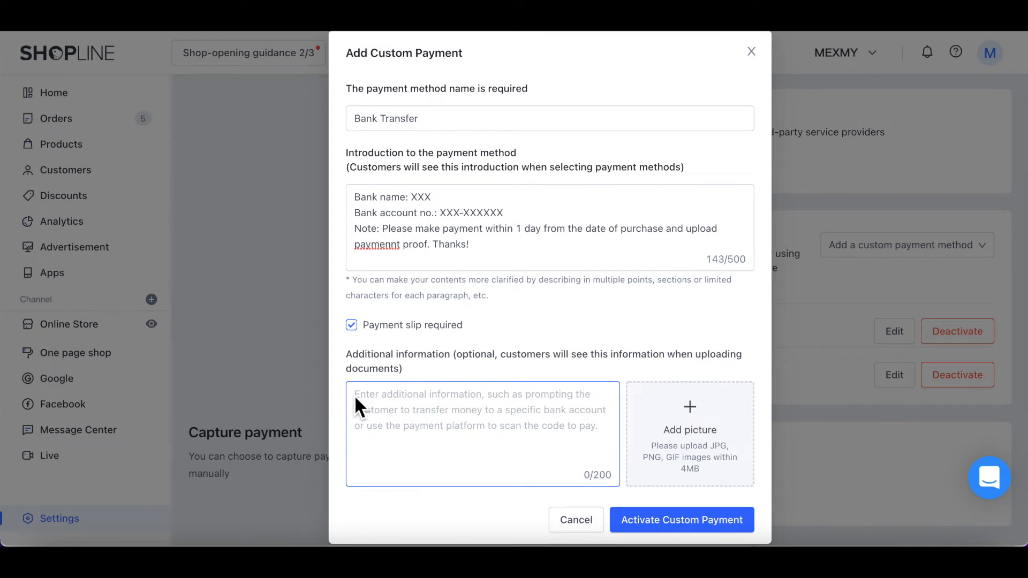
pyautogui.moveTo(438, 435)
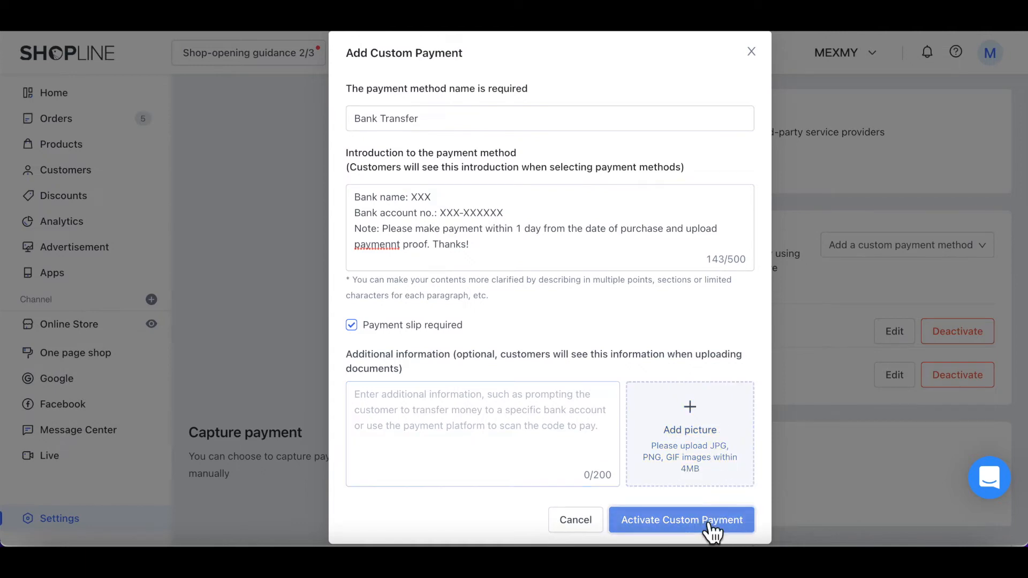
# Activate Bank Transfer, then start adding a Cash On Delivery method.
pyautogui.click(680, 519)
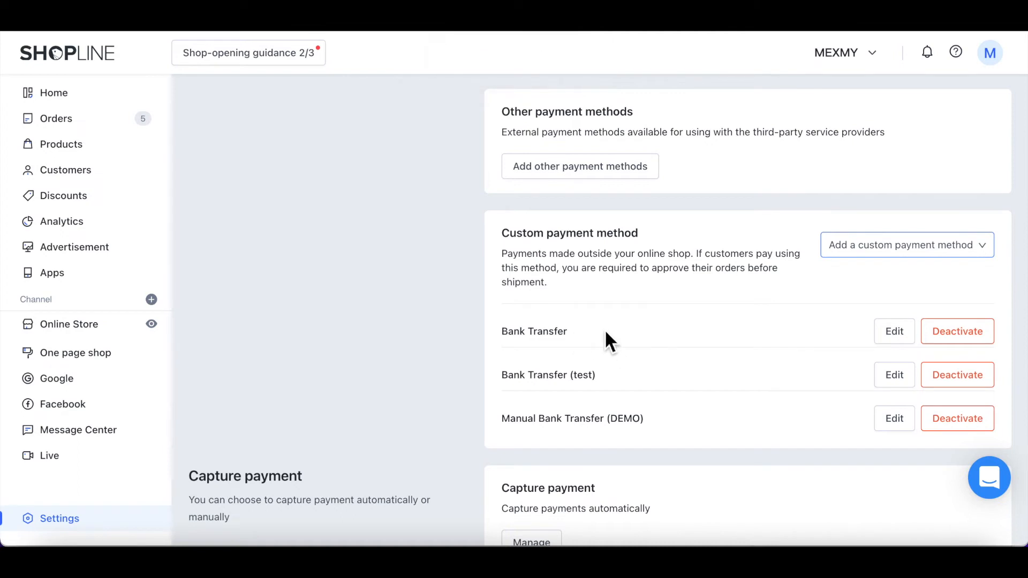
pyautogui.moveTo(857, 265)
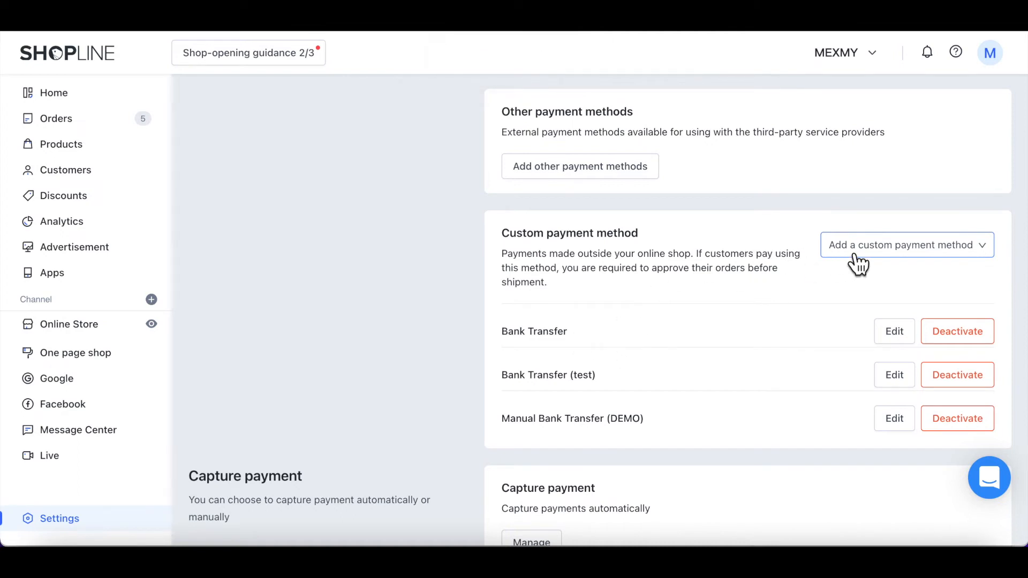
pyautogui.moveTo(858, 255)
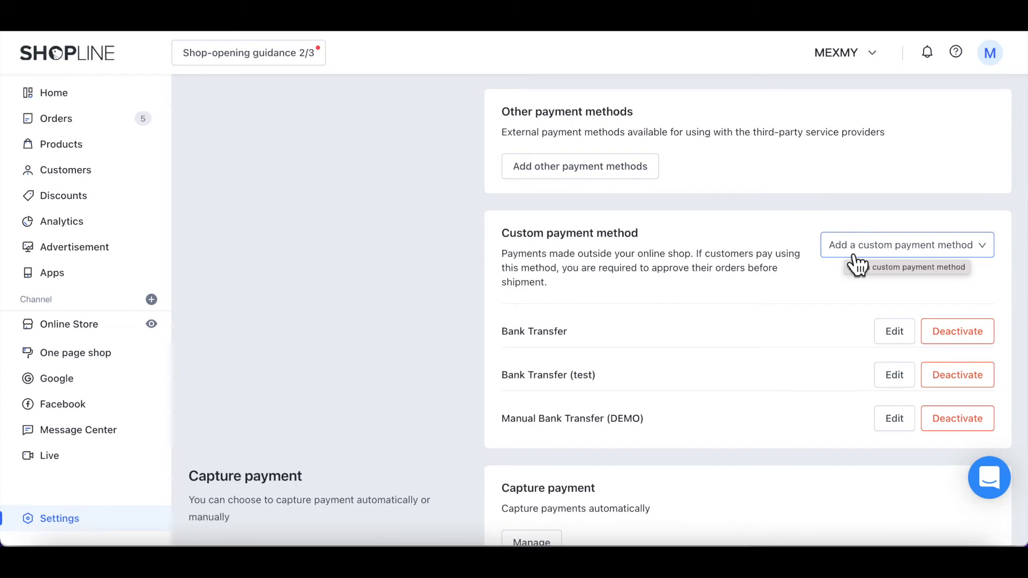
pyautogui.click(907, 245)
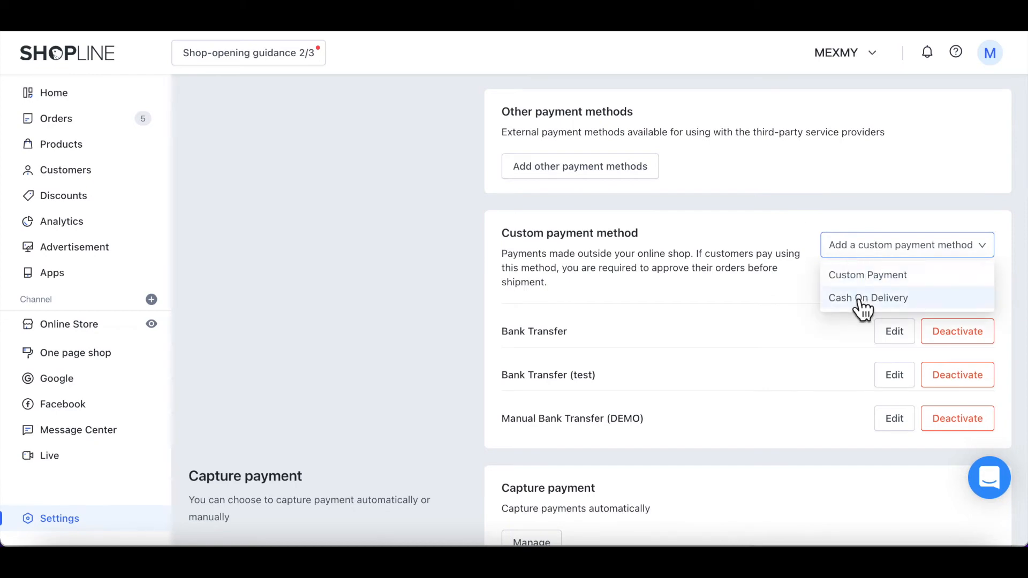
pyautogui.click(868, 297)
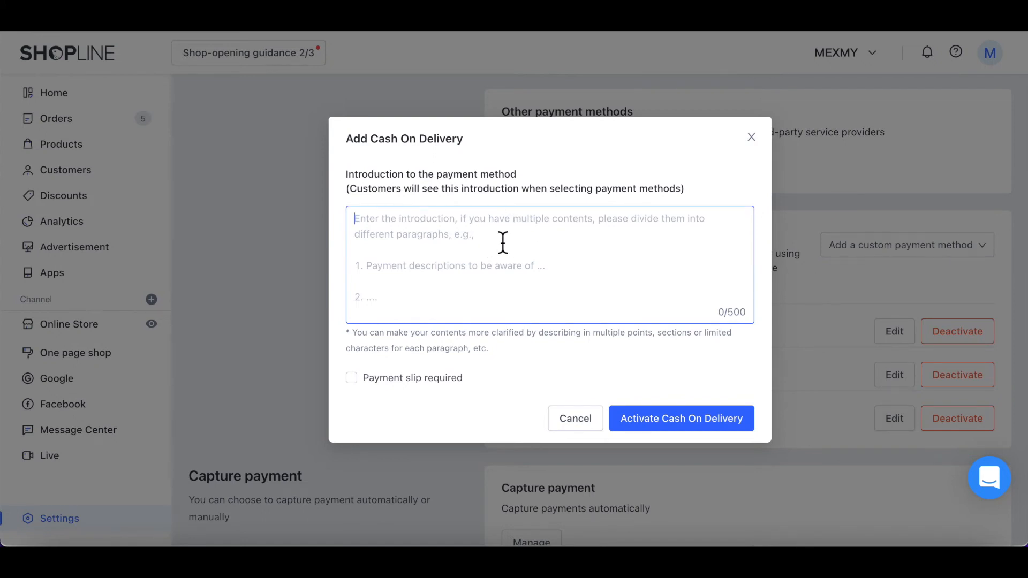
# Activate Cash On Delivery with a pay-on-receipt introduction and payment slip required.
pyautogui.write('Please pay when')
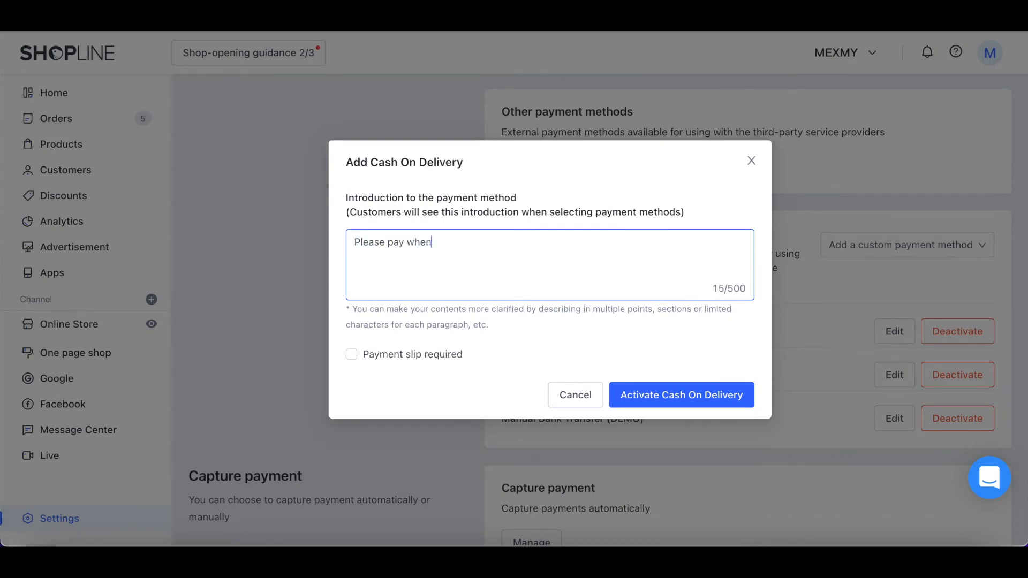
pyautogui.write('you receive th')
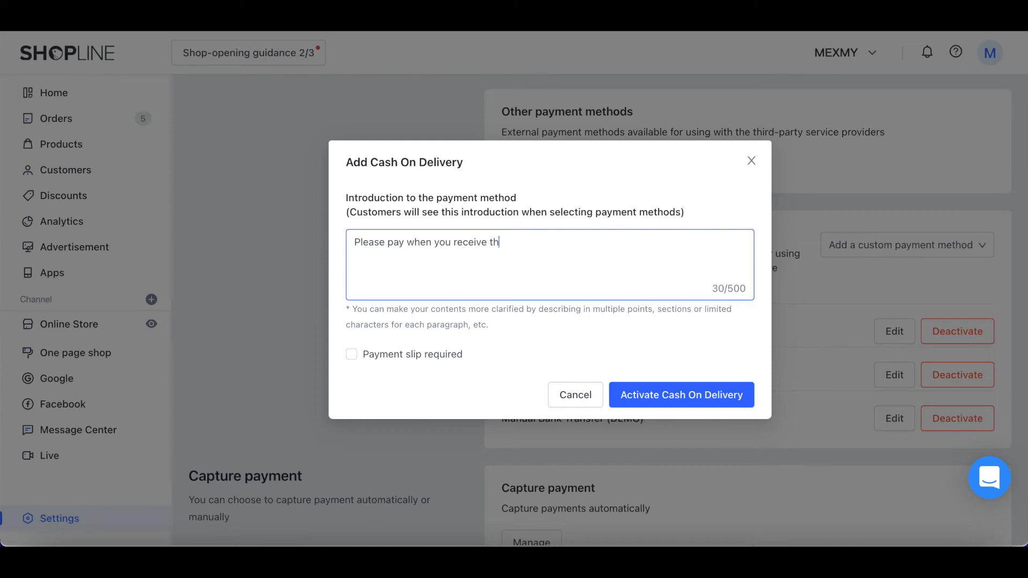
pyautogui.write('e parcel')
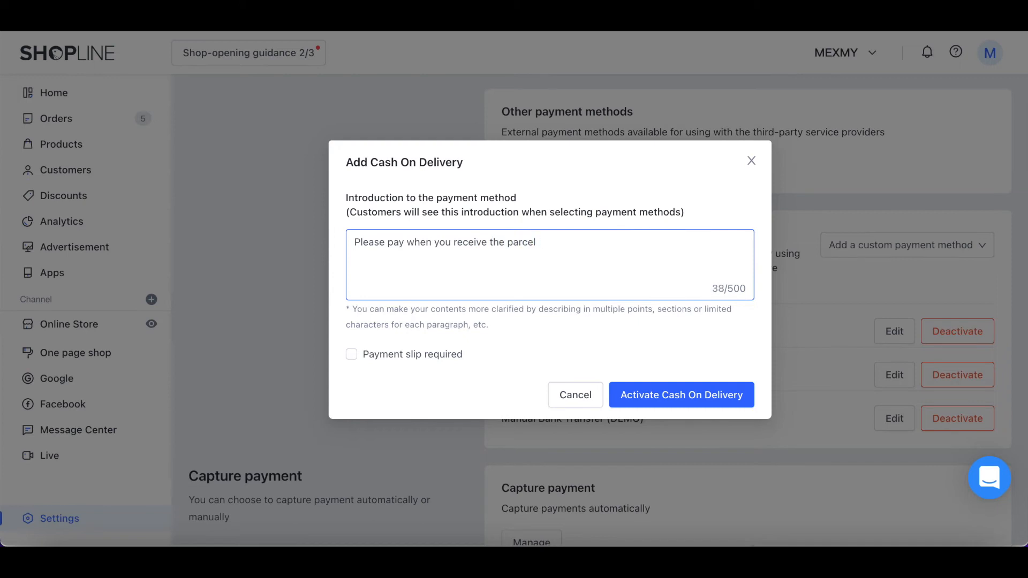
pyautogui.write(', thank you.')
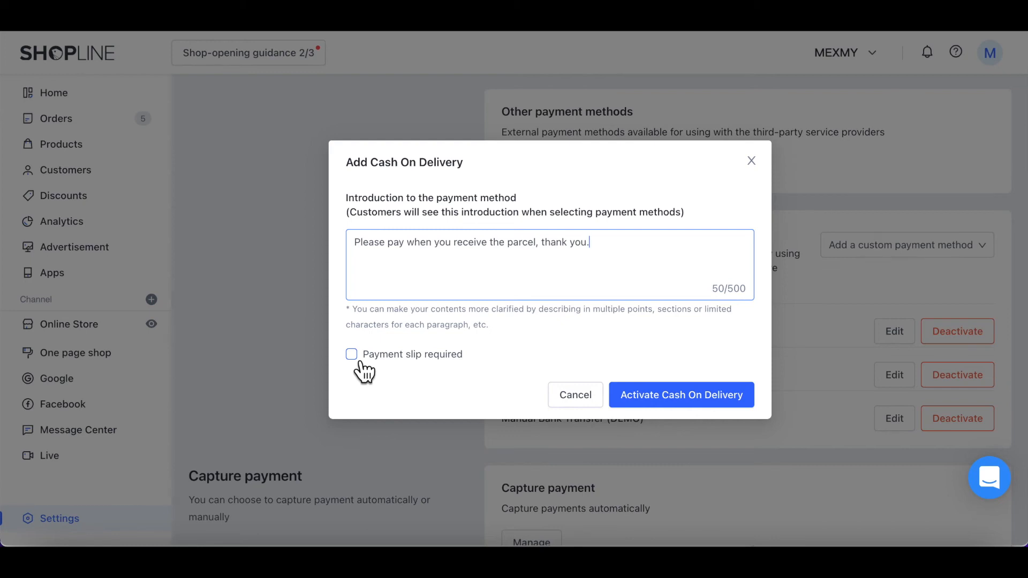
pyautogui.click(351, 354)
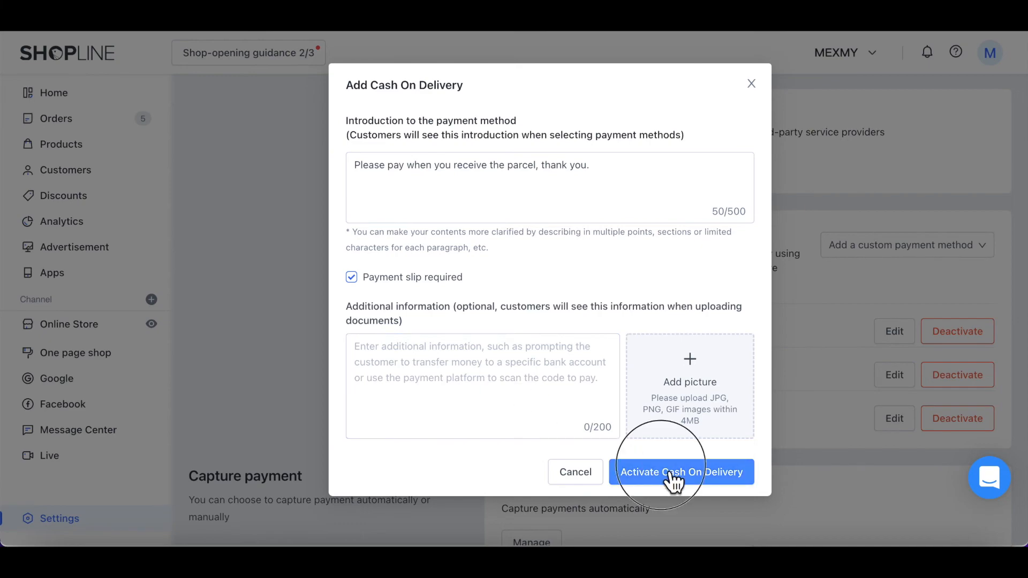
pyautogui.click(681, 472)
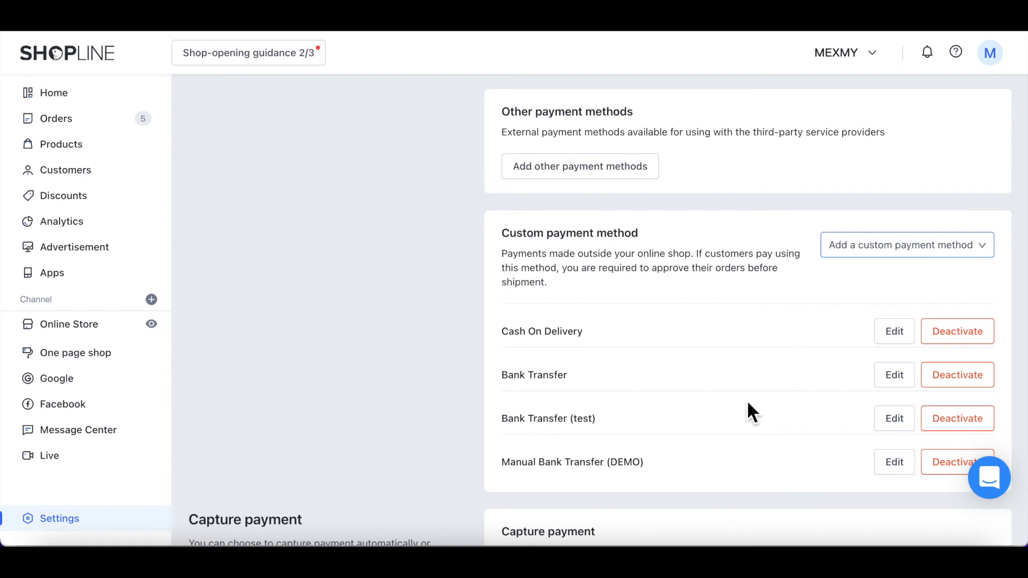
pyautogui.moveTo(957, 375)
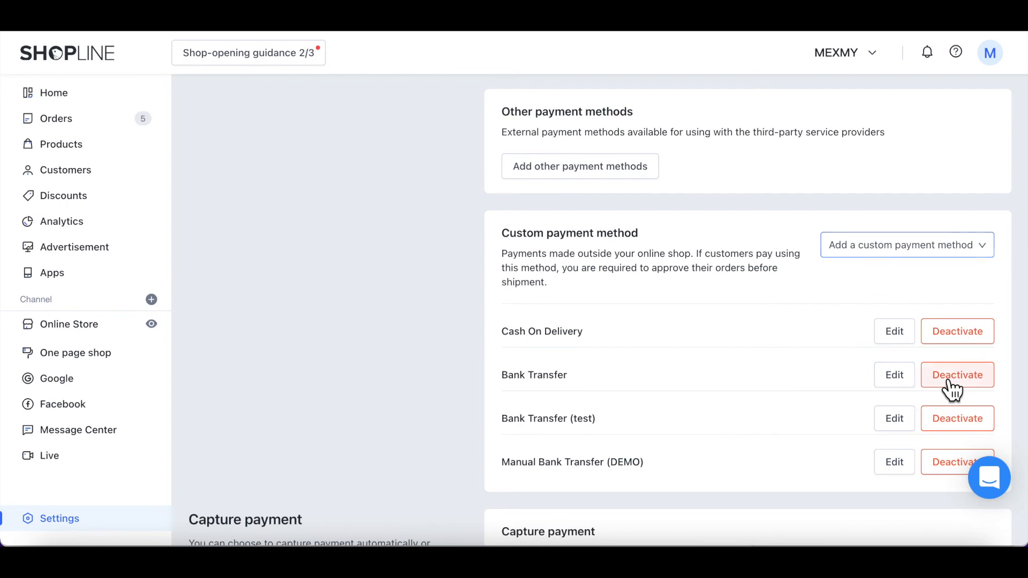
# Deactivate the Bank Transfer method and confirm with OK.
pyautogui.click(957, 375)
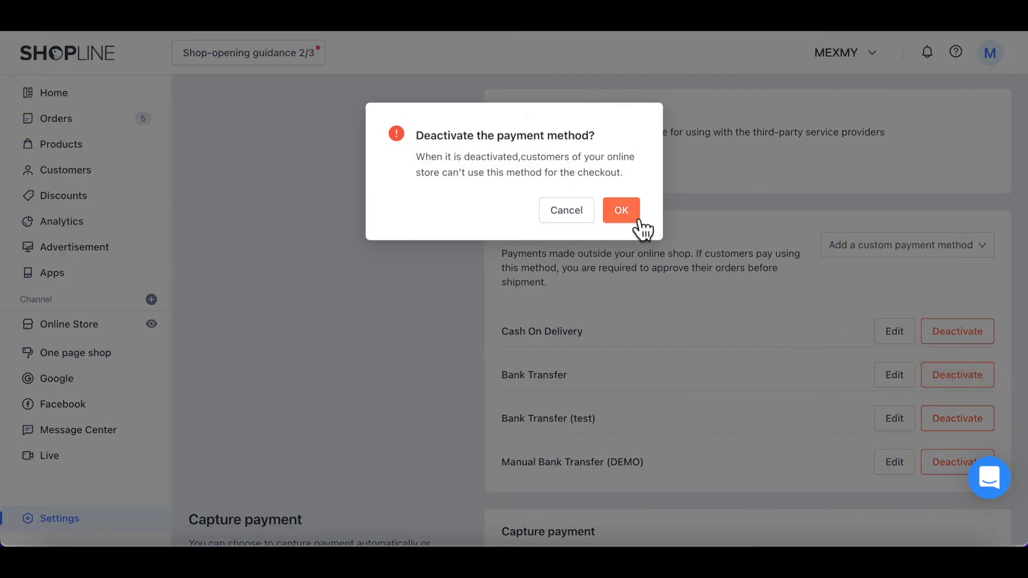
pyautogui.click(621, 210)
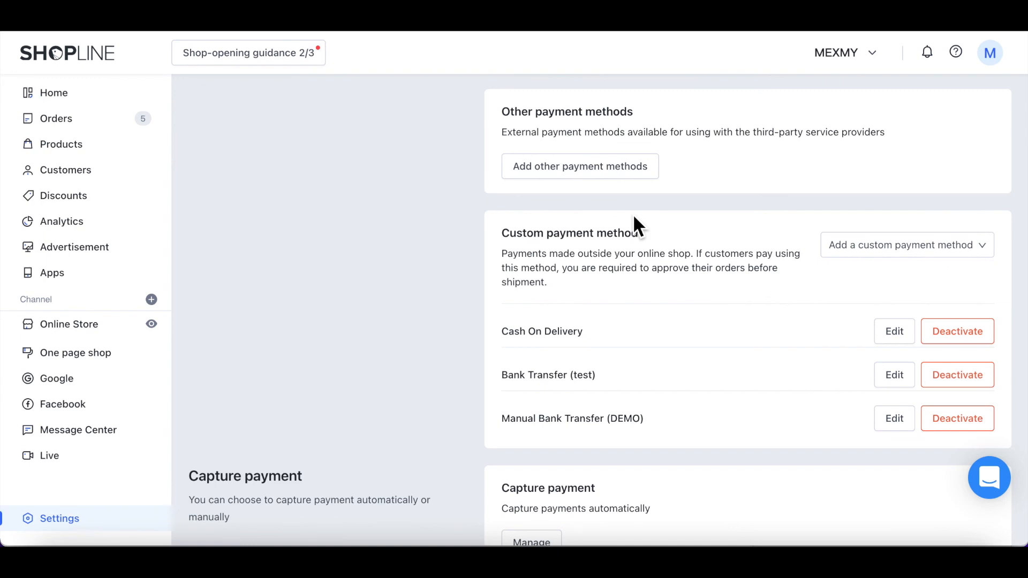
# Pick Bank Transfer from the custom method dropdown and reactivate it.
pyautogui.click(906, 245)
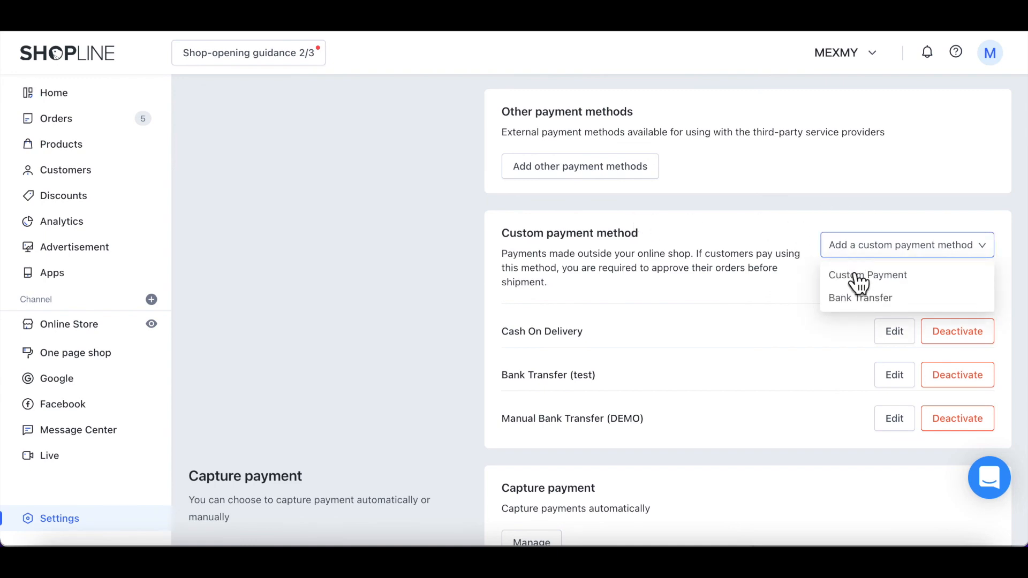
pyautogui.click(860, 298)
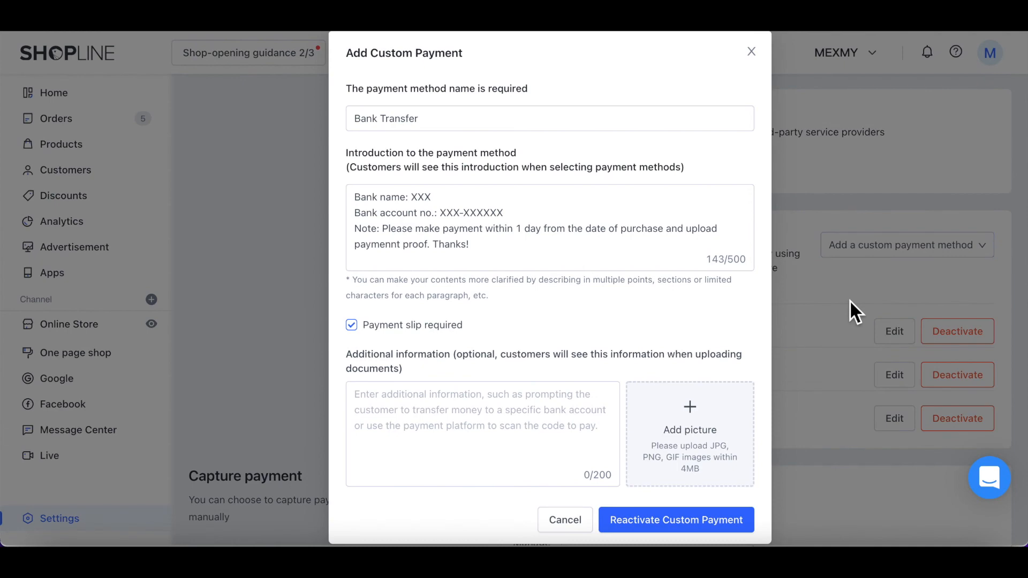
pyautogui.moveTo(688, 433)
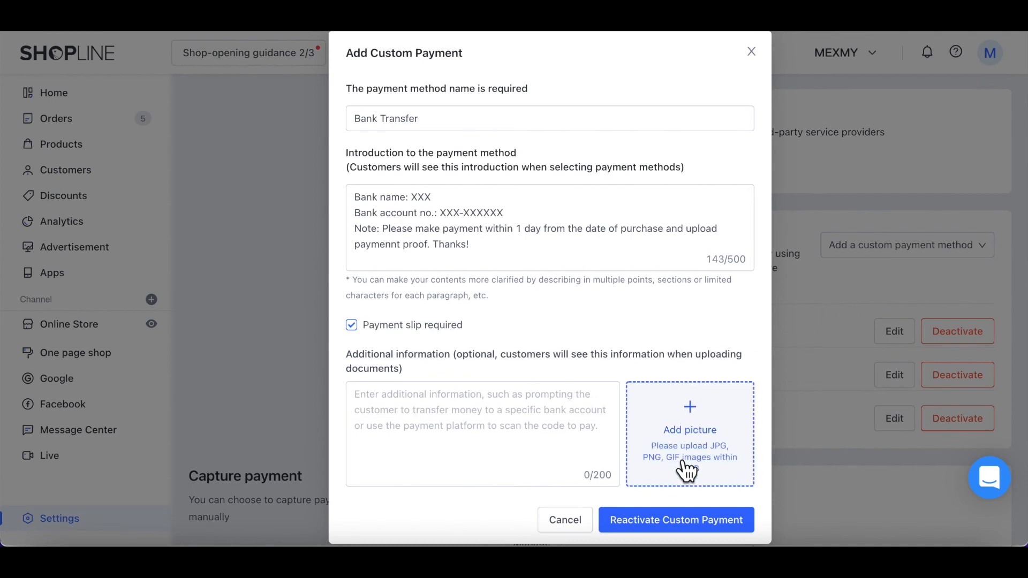
pyautogui.click(675, 520)
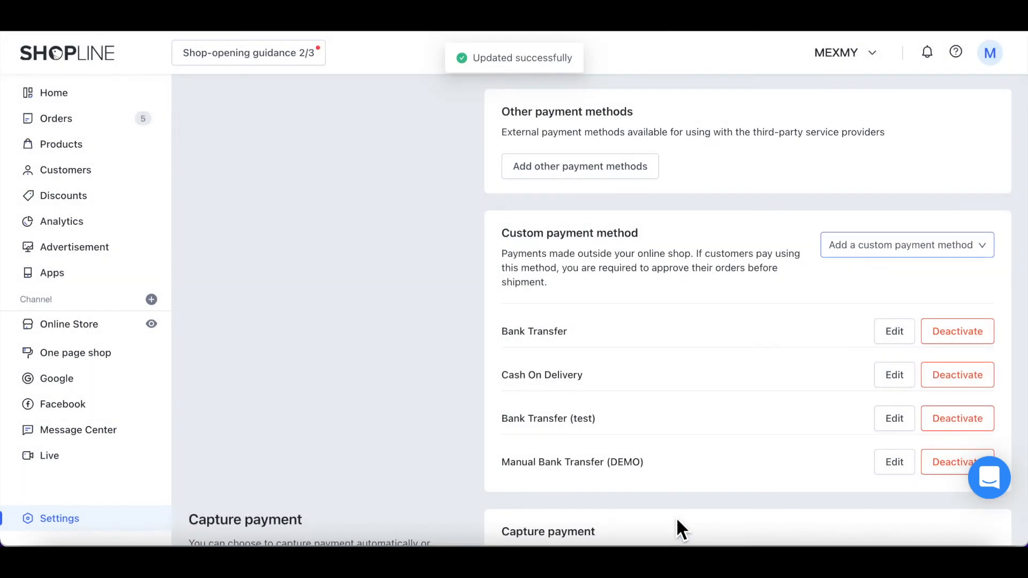